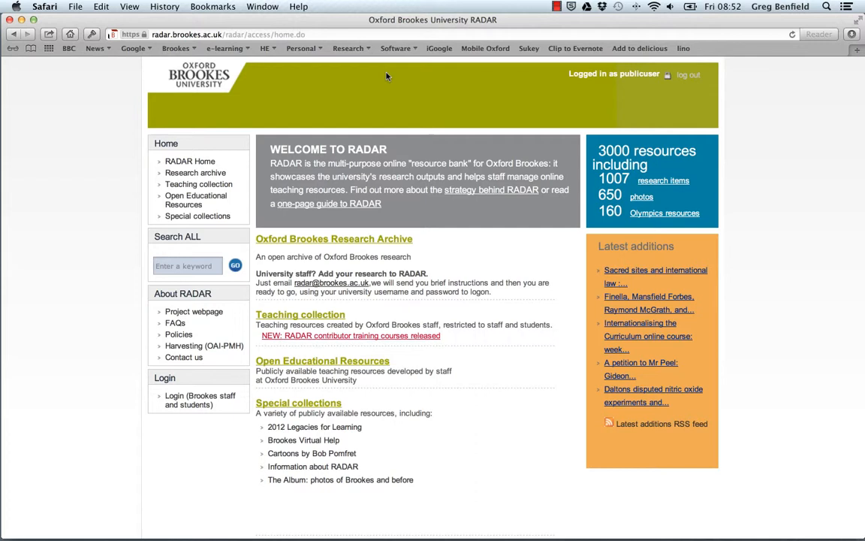
pyautogui.moveTo(214, 121)
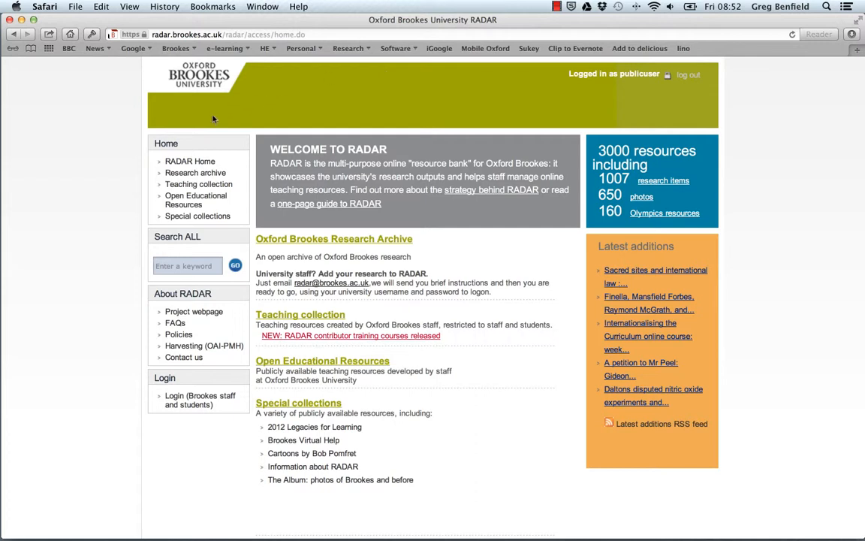
# Step: Enter 'ASKe' in the RADAR Search ALL keyword box
pyautogui.click(188, 266)
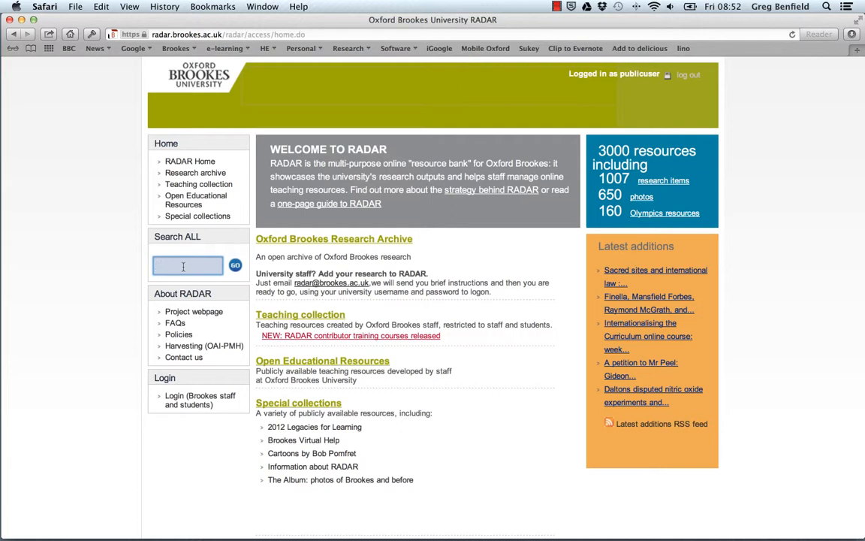
pyautogui.write('ASKe')
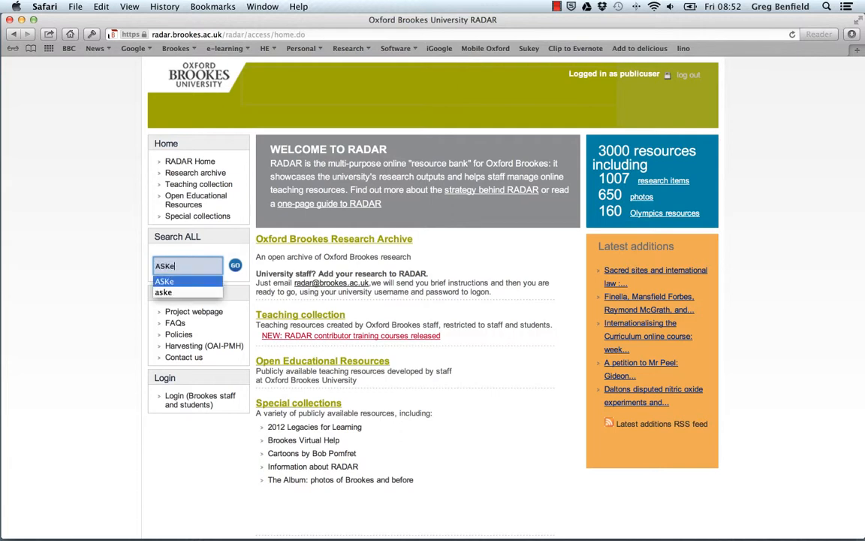
# Step: Run the ASKe search and browse the 17 leaflet results
pyautogui.click(235, 264)
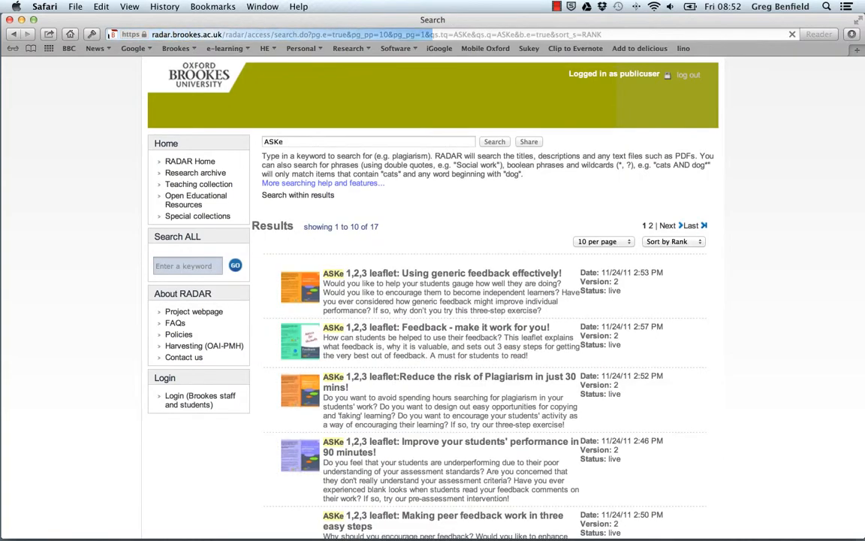
pyautogui.scroll(-3)
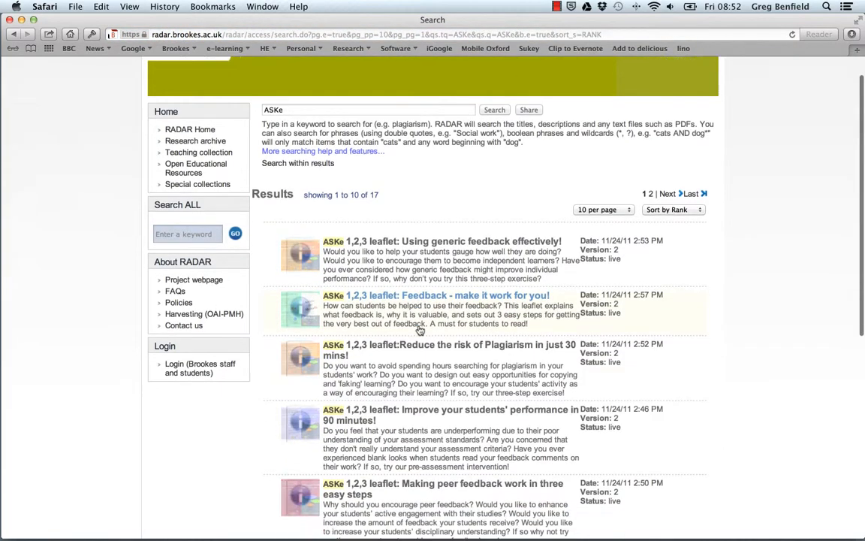
pyautogui.scroll(-3)
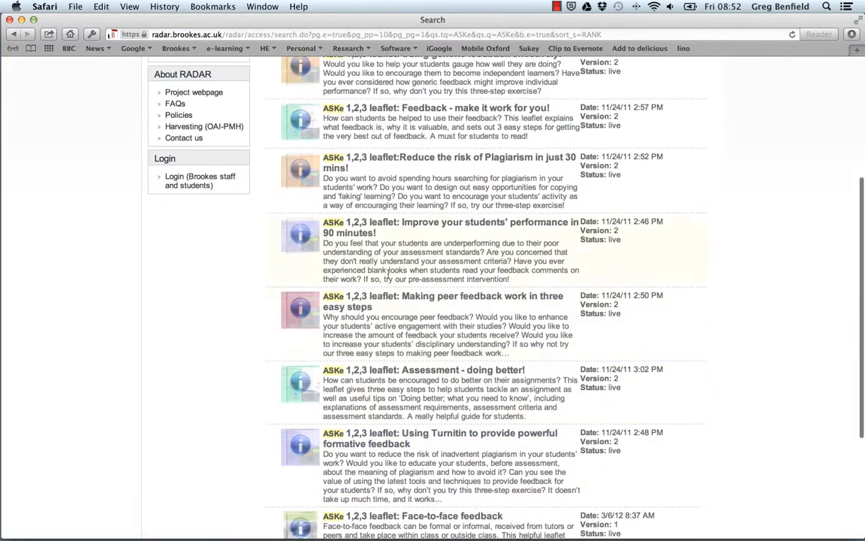
pyautogui.scroll(3)
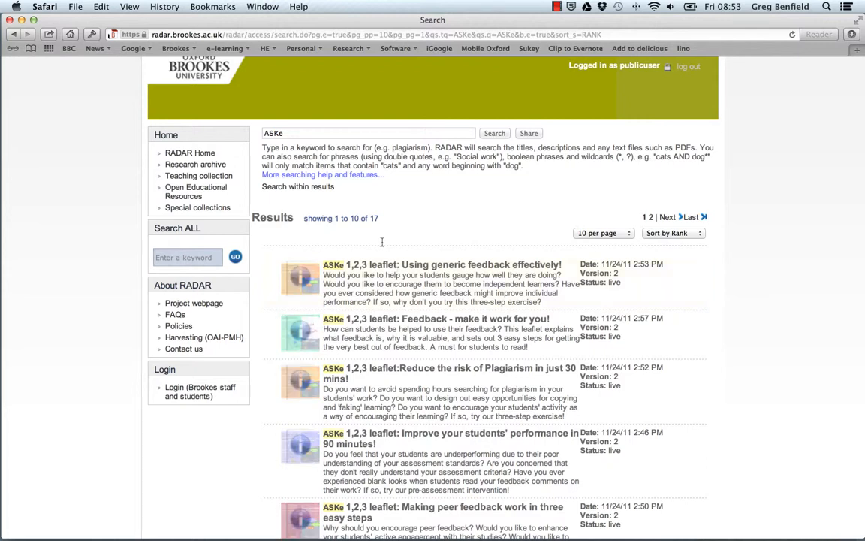
# Step: Return to RADAR Home and open the Open Educational Resources collection (97 resources)
pyautogui.click(190, 160)
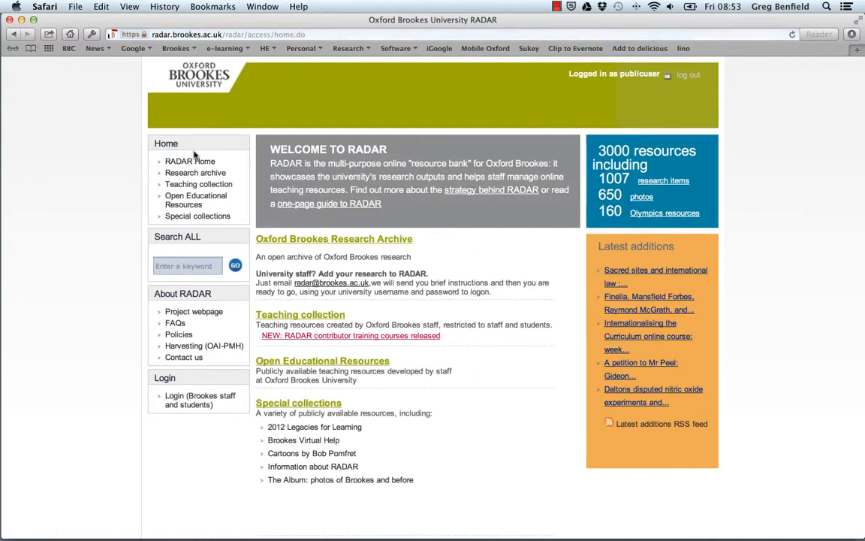
pyautogui.moveTo(453, 249)
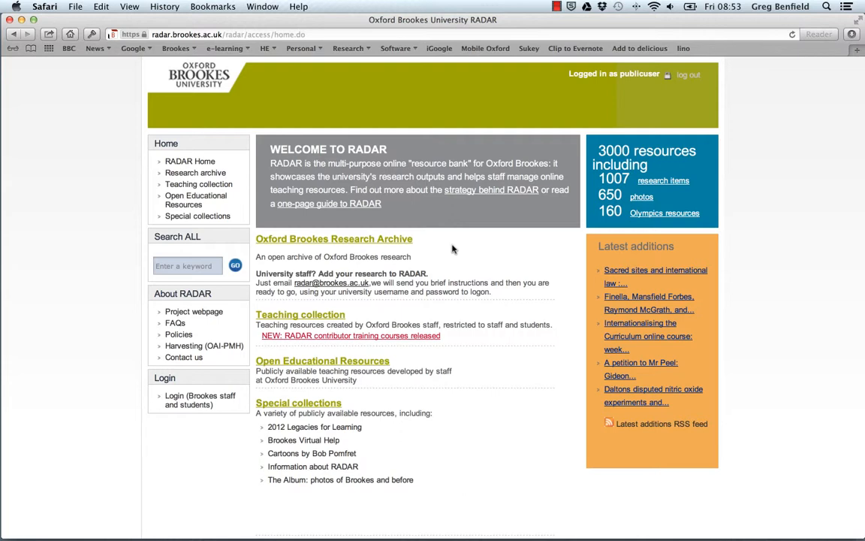
pyautogui.moveTo(473, 354)
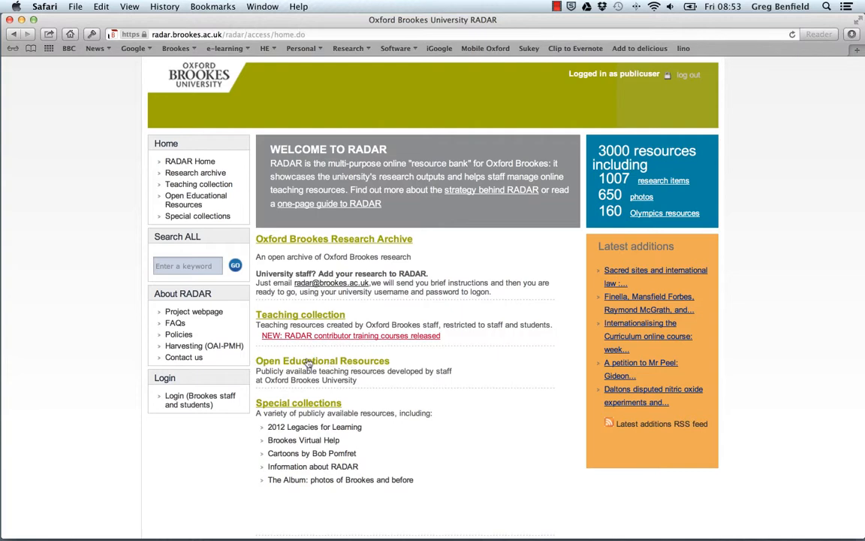
pyautogui.moveTo(322, 360)
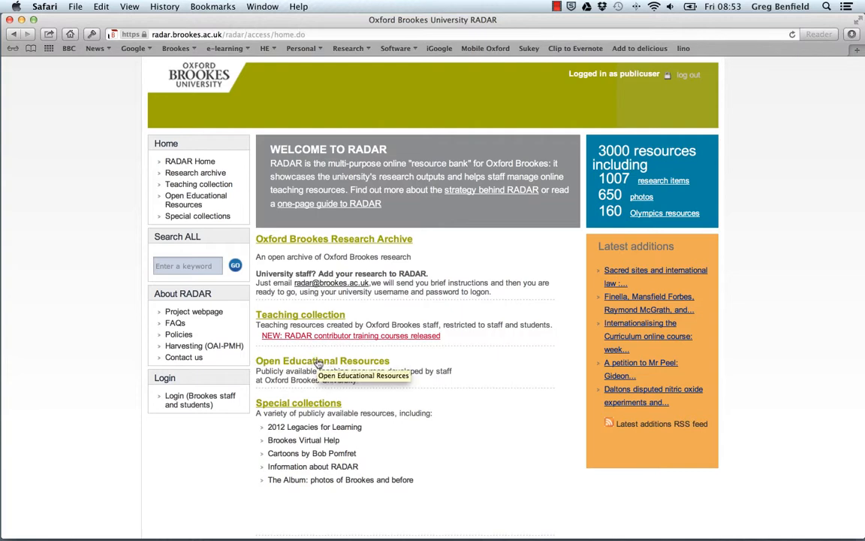
pyautogui.click(322, 361)
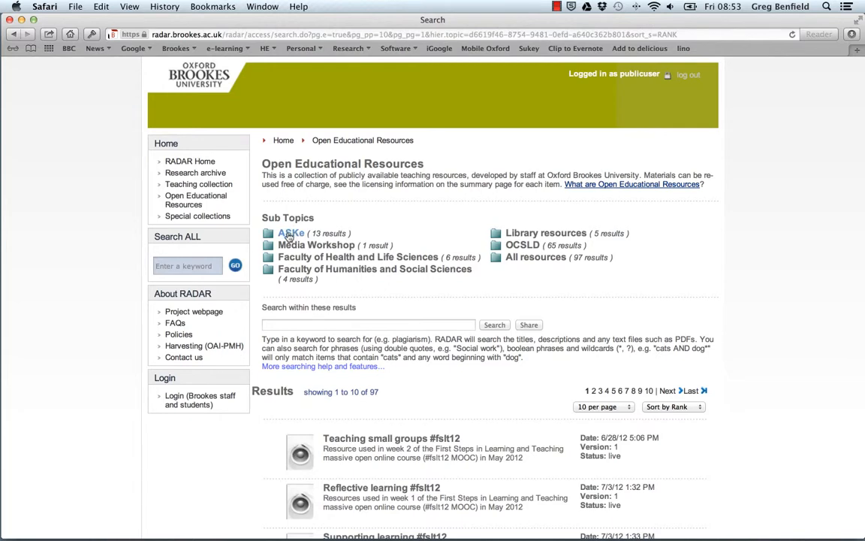
# Step: Open the ASKe sub-topic and scroll through its 13 leaflet results
pyautogui.click(290, 233)
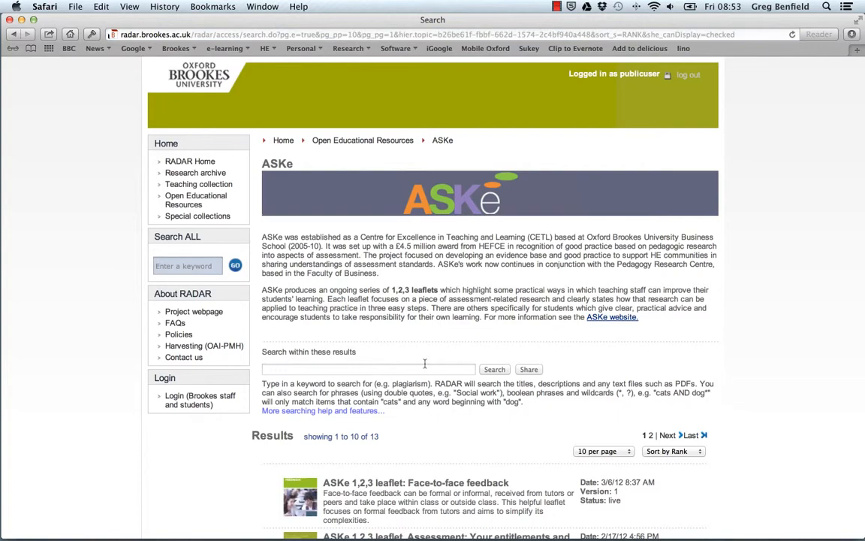
pyautogui.scroll(-3)
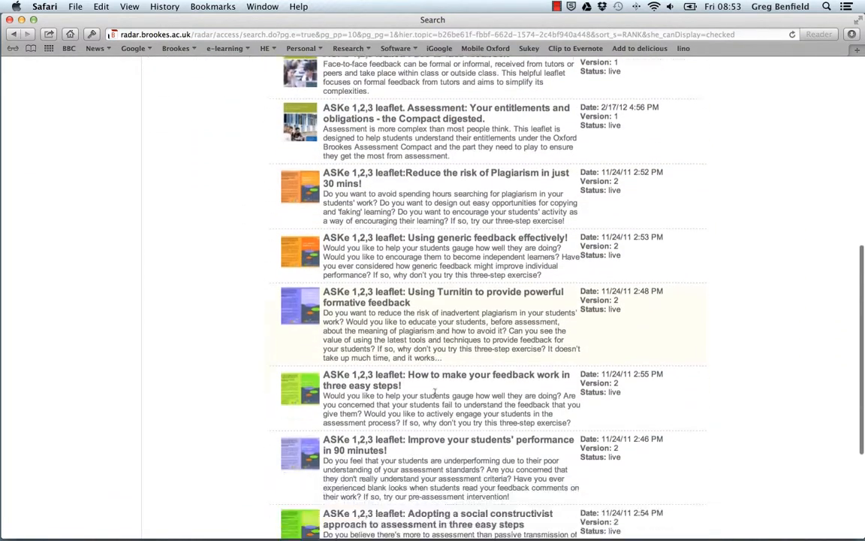
pyautogui.scroll(-3)
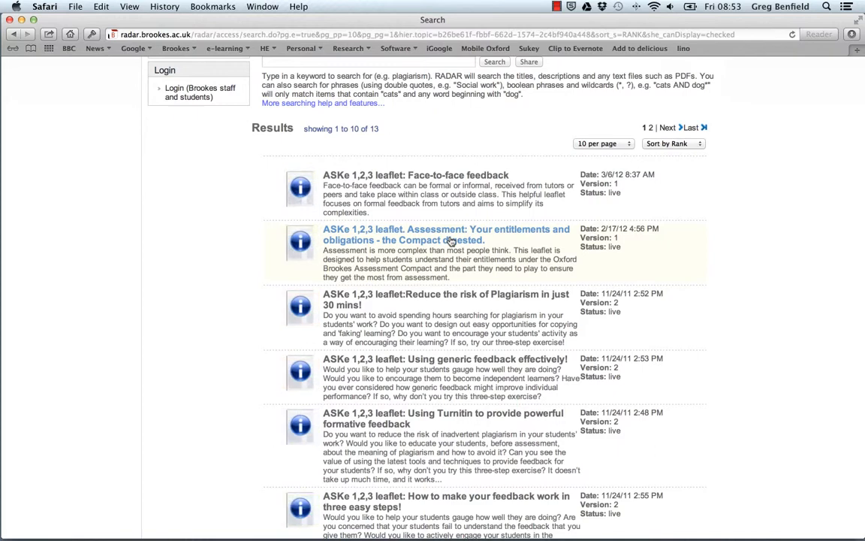
# Step: Open the Assessment Compact leaflet summary, then view and scroll its PDF
pyautogui.click(446, 234)
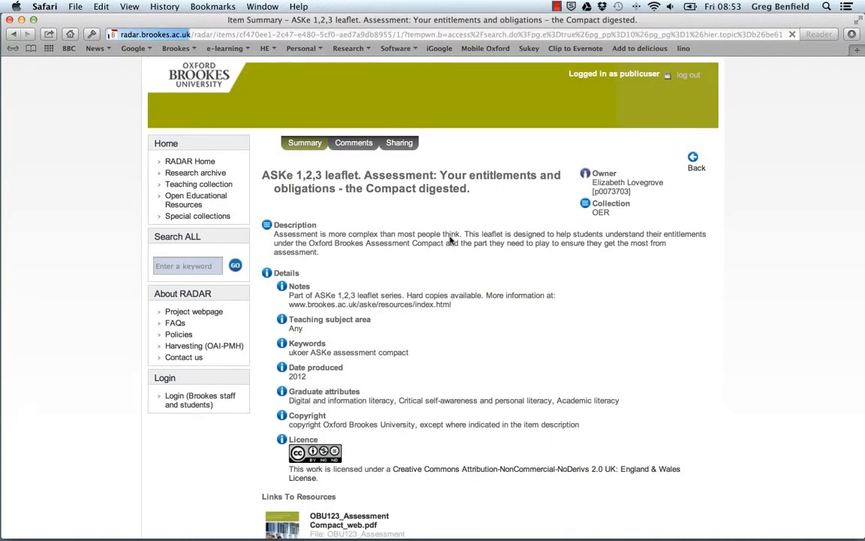
pyautogui.scroll(-3)
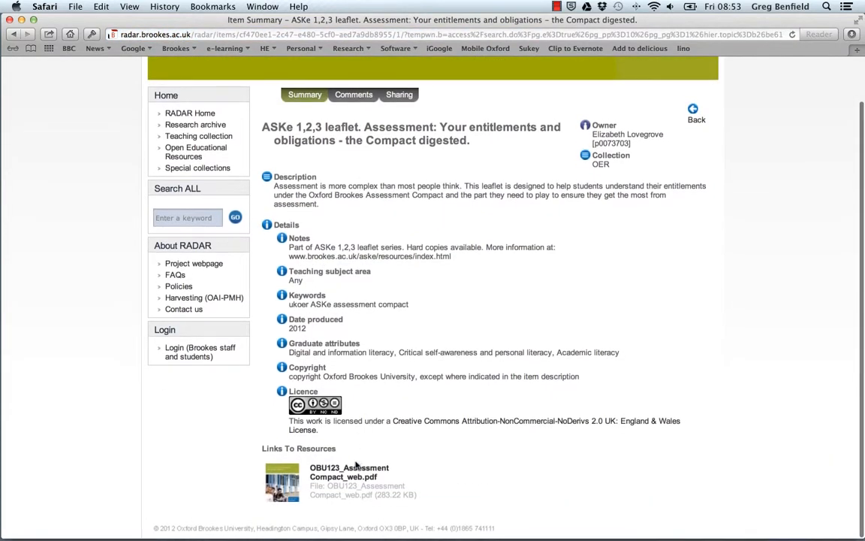
pyautogui.click(348, 471)
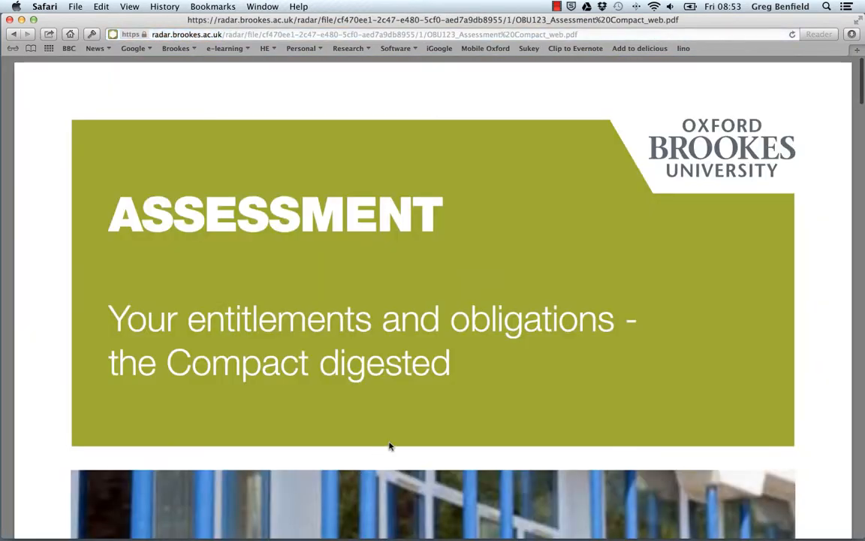
pyautogui.scroll(-3)
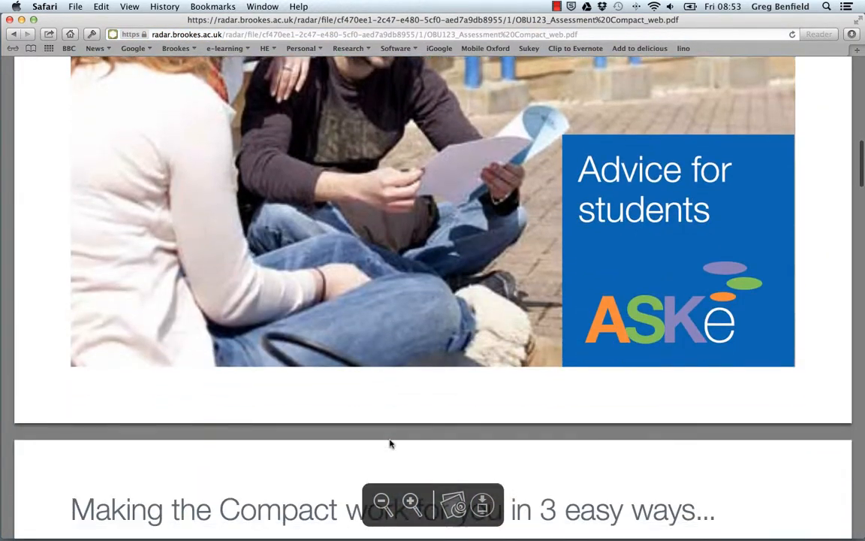
pyautogui.scroll(-3)
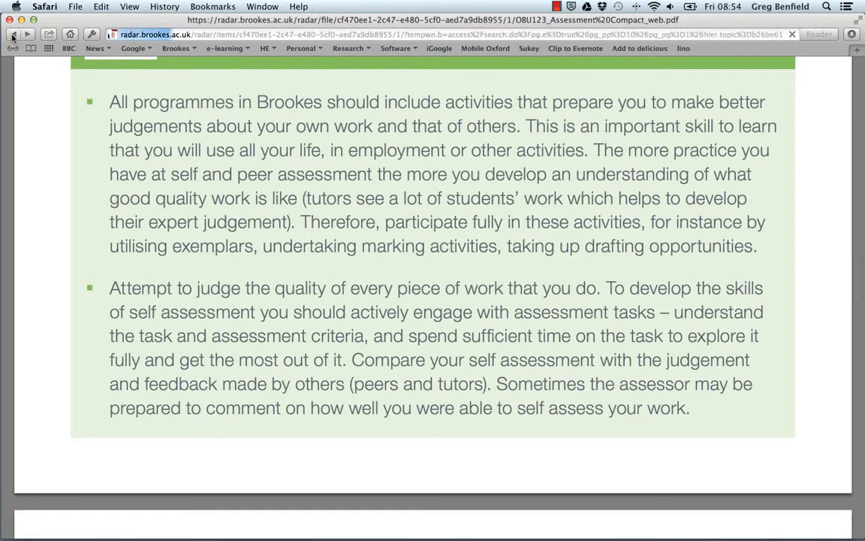
# Step: Go back to the ASKe leaflet results and scroll through the list
pyautogui.click(13, 35)
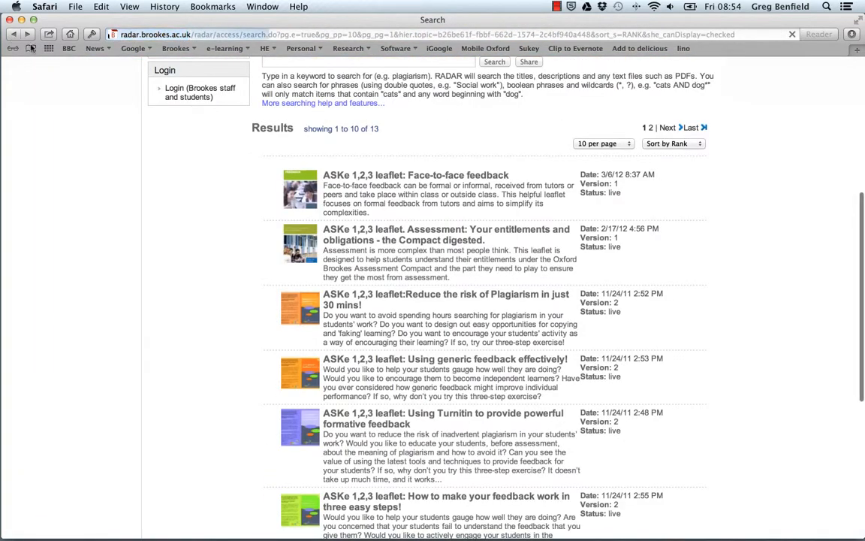
pyautogui.scroll(-3)
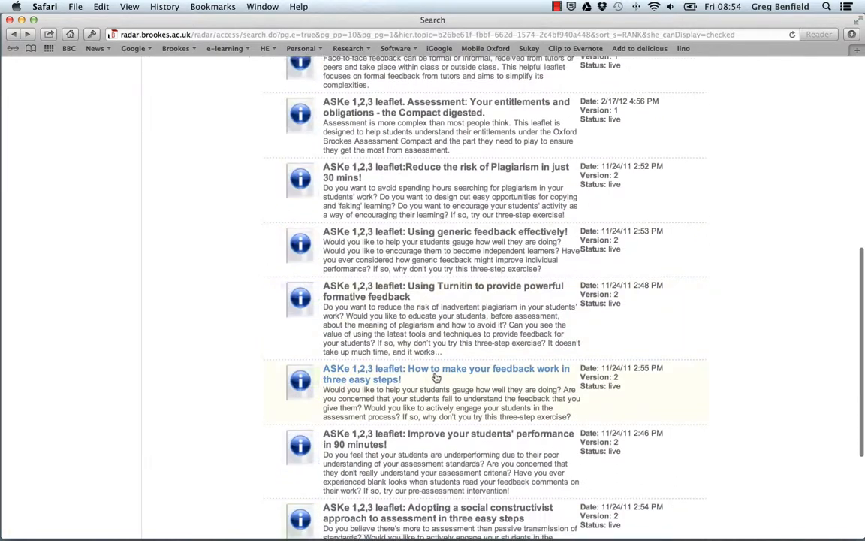
pyautogui.scroll(-3)
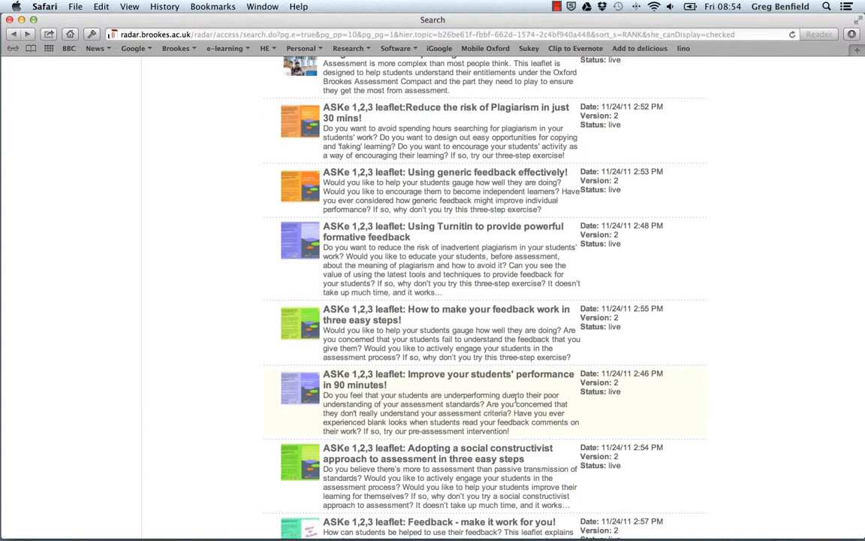
pyautogui.moveTo(430, 379)
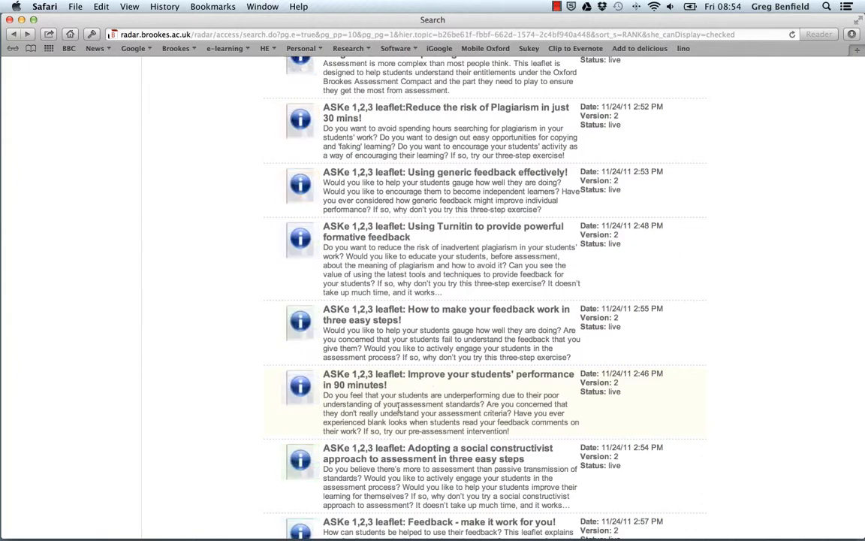
pyautogui.scroll(3)
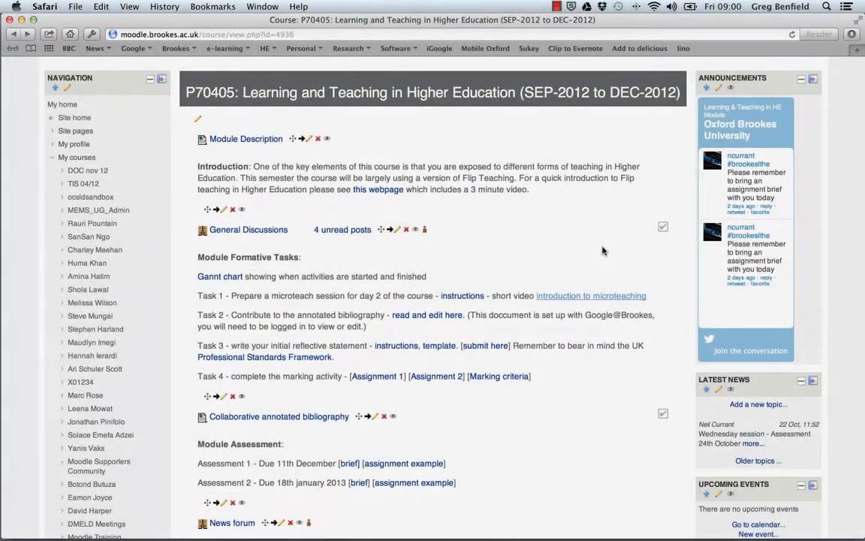
# Step: Choose 'Brookes RADAR resource' from the P70405 course's 'Add a resource...' list
pyautogui.scroll(-3)
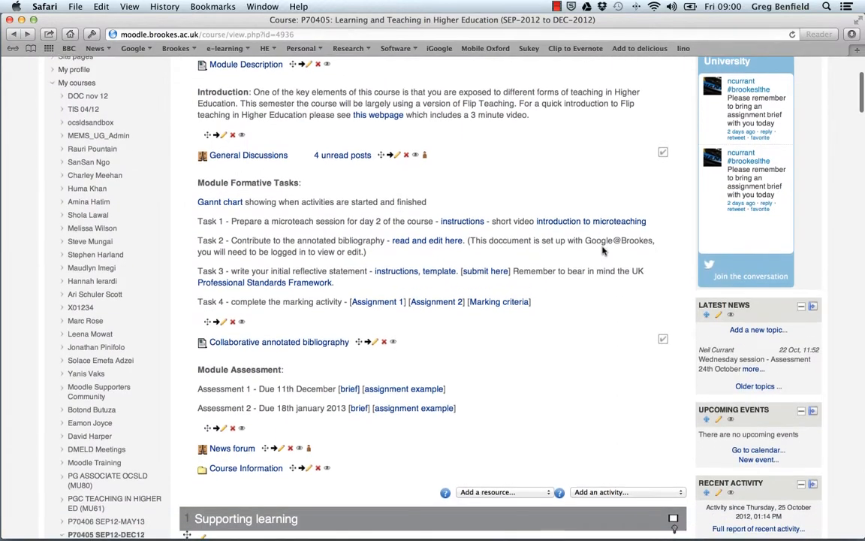
pyautogui.scroll(-3)
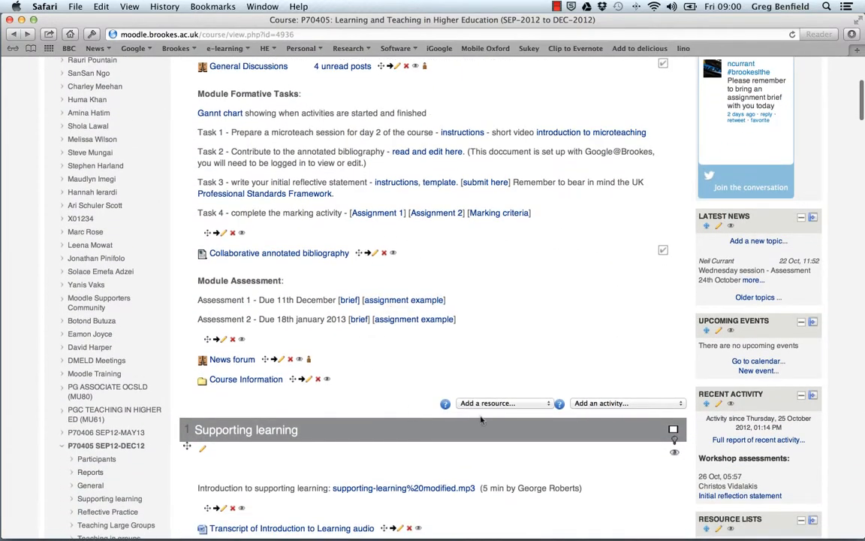
pyautogui.click(503, 403)
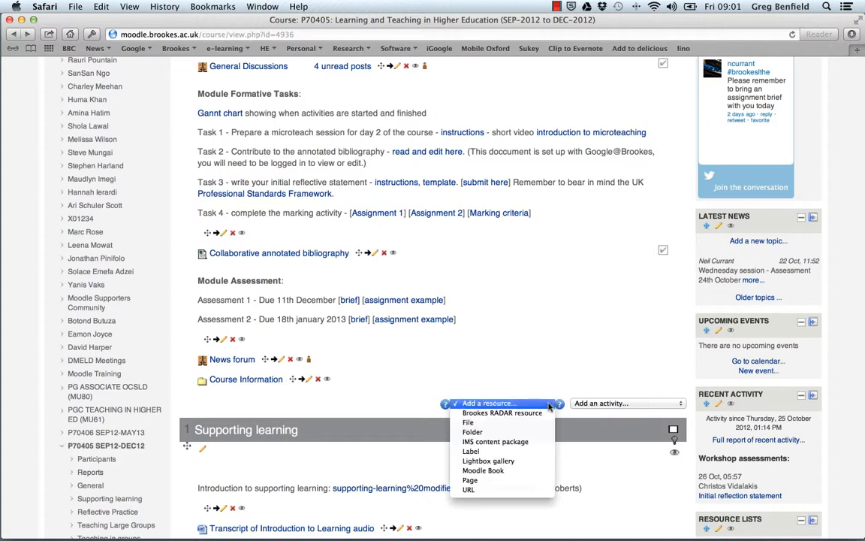
pyautogui.moveTo(502, 412)
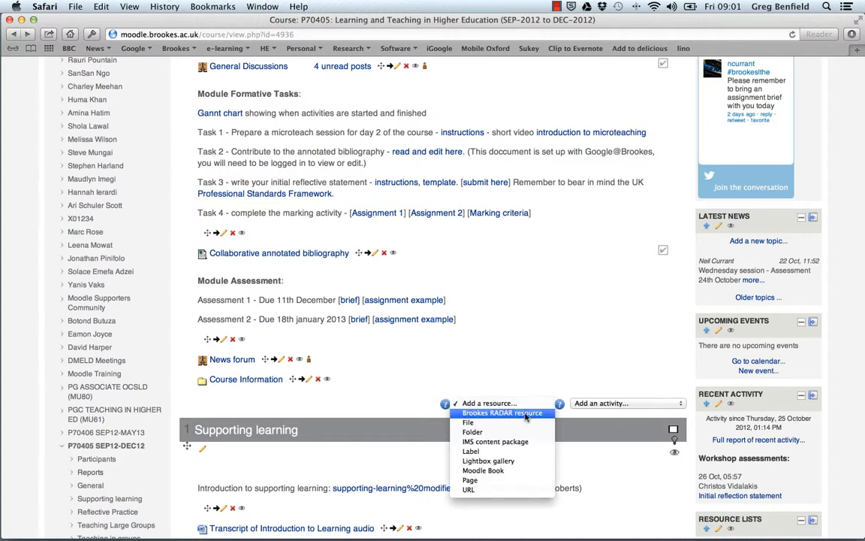
pyautogui.click(502, 413)
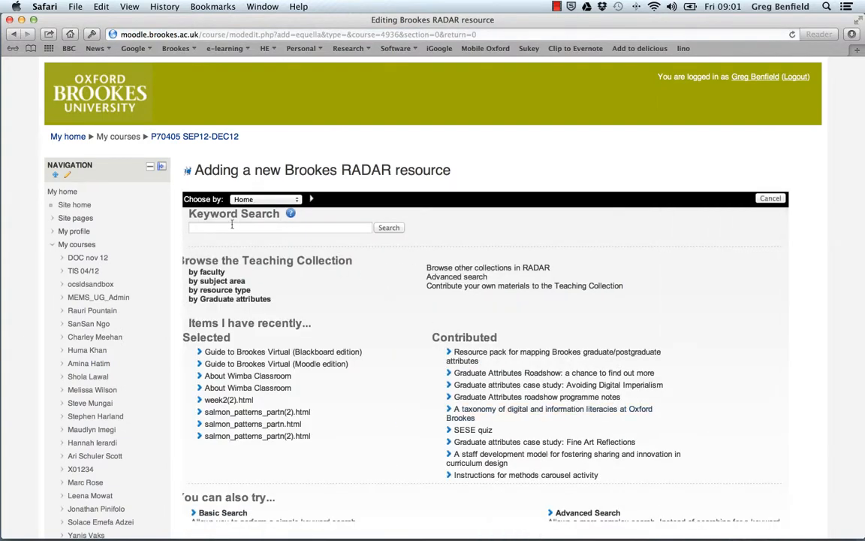
# Step: Keyword-search 'aske' and scroll the 18 ASKe leaflet results
pyautogui.click(279, 227)
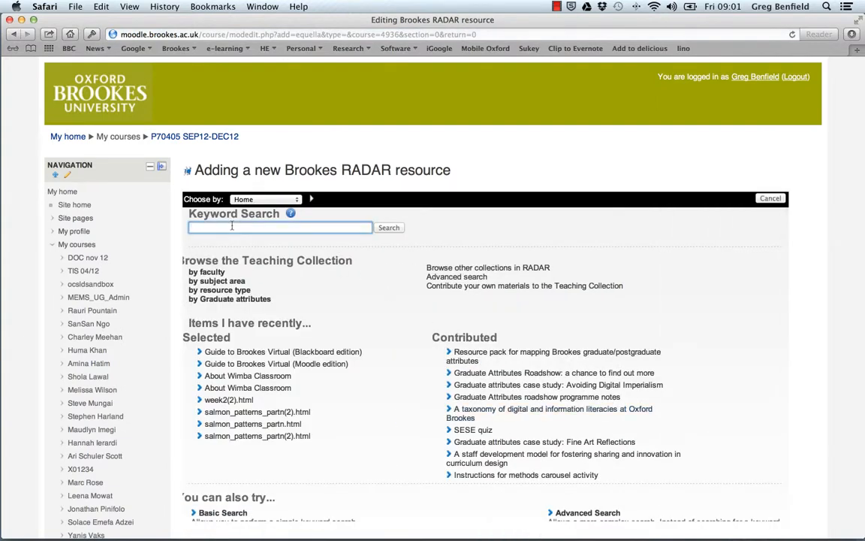
pyautogui.write('askel')
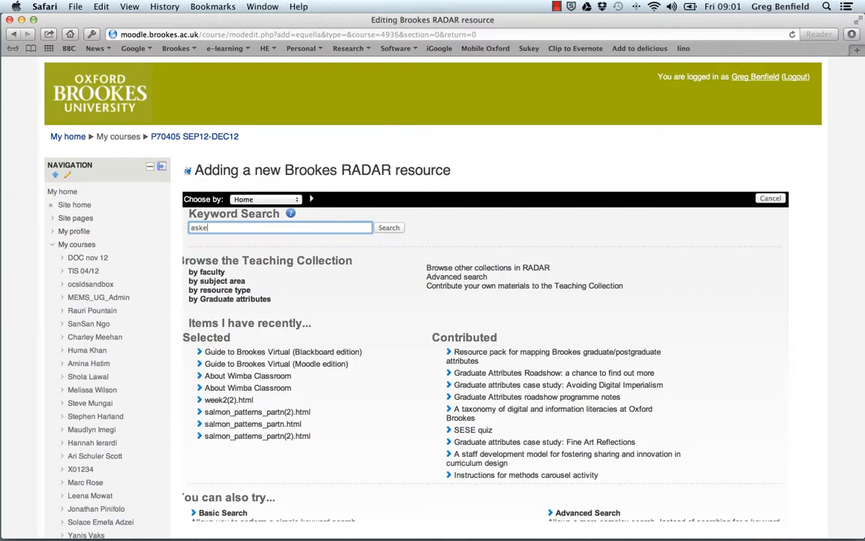
pyautogui.click(389, 226)
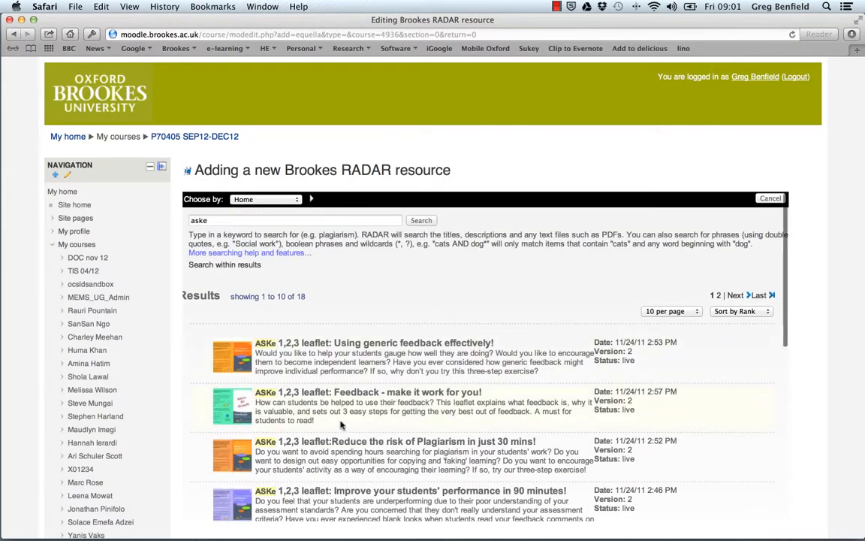
pyautogui.scroll(-3)
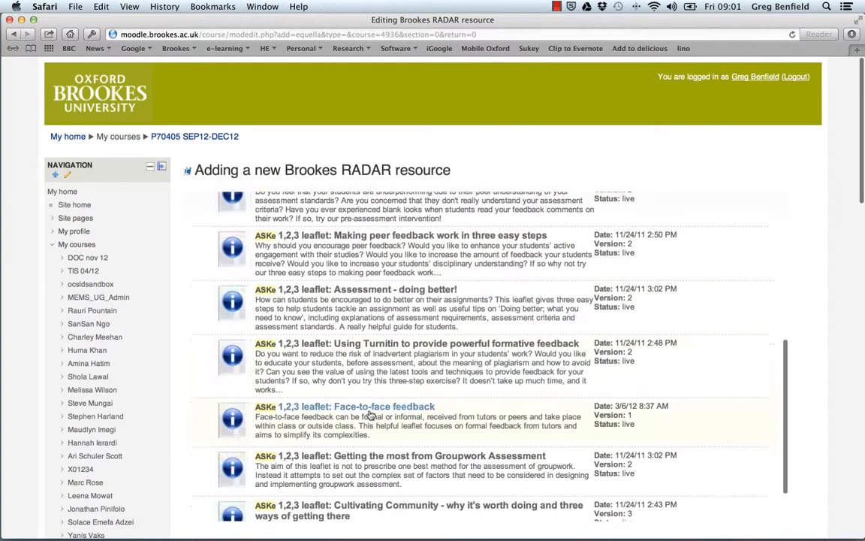